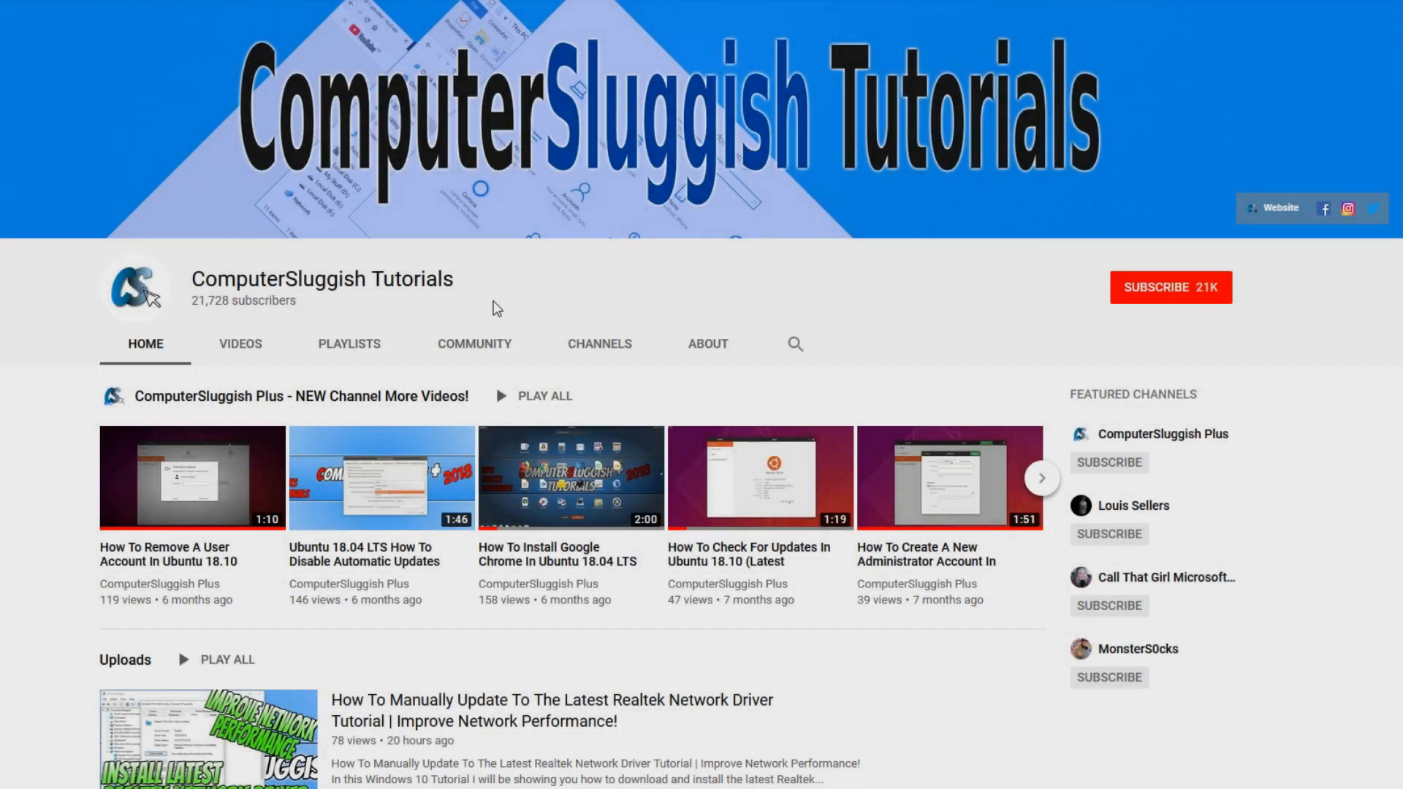
pyautogui.moveTo(593, 282)
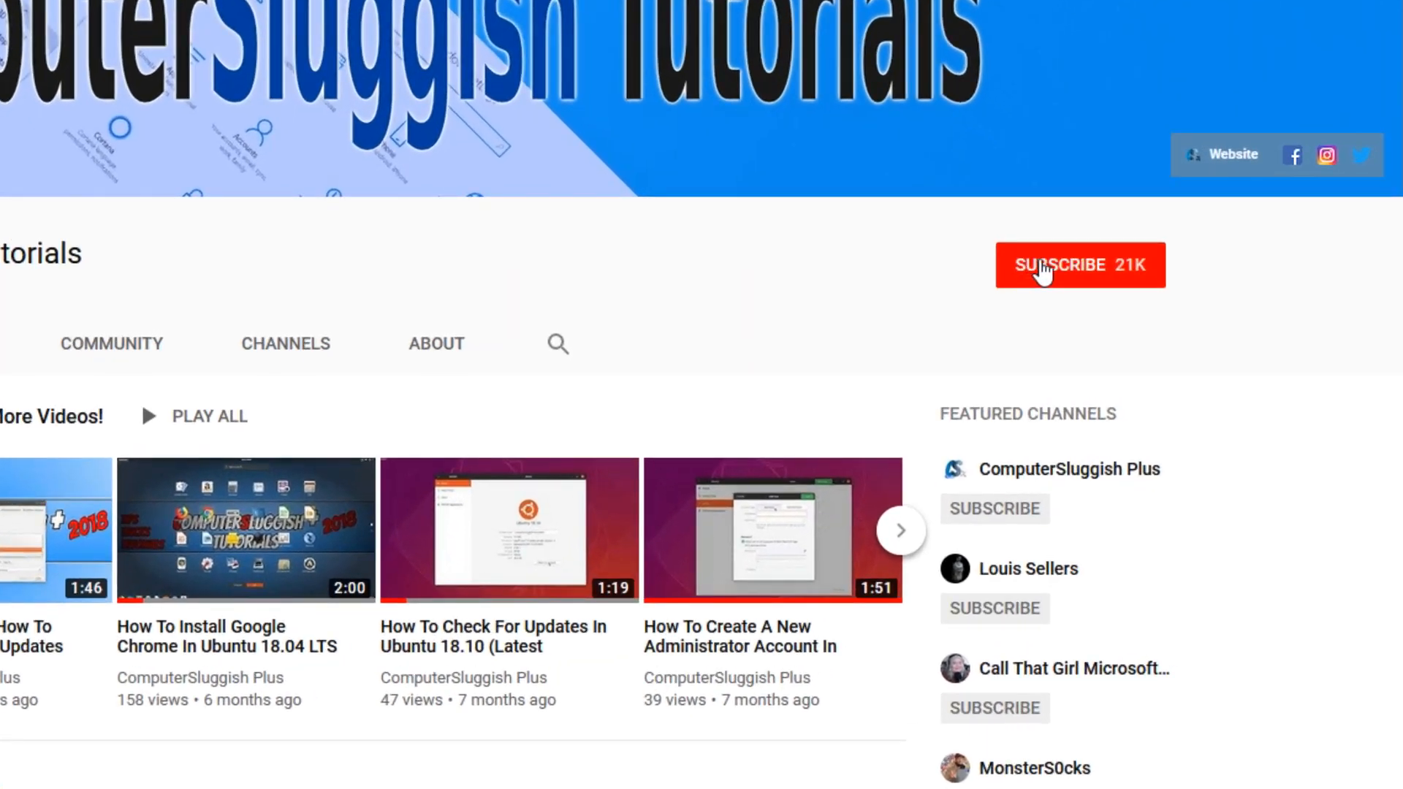
# Step: Subscribe to the ComputerSluggish Tutorials YouTube channel
pyautogui.click(1048, 265)
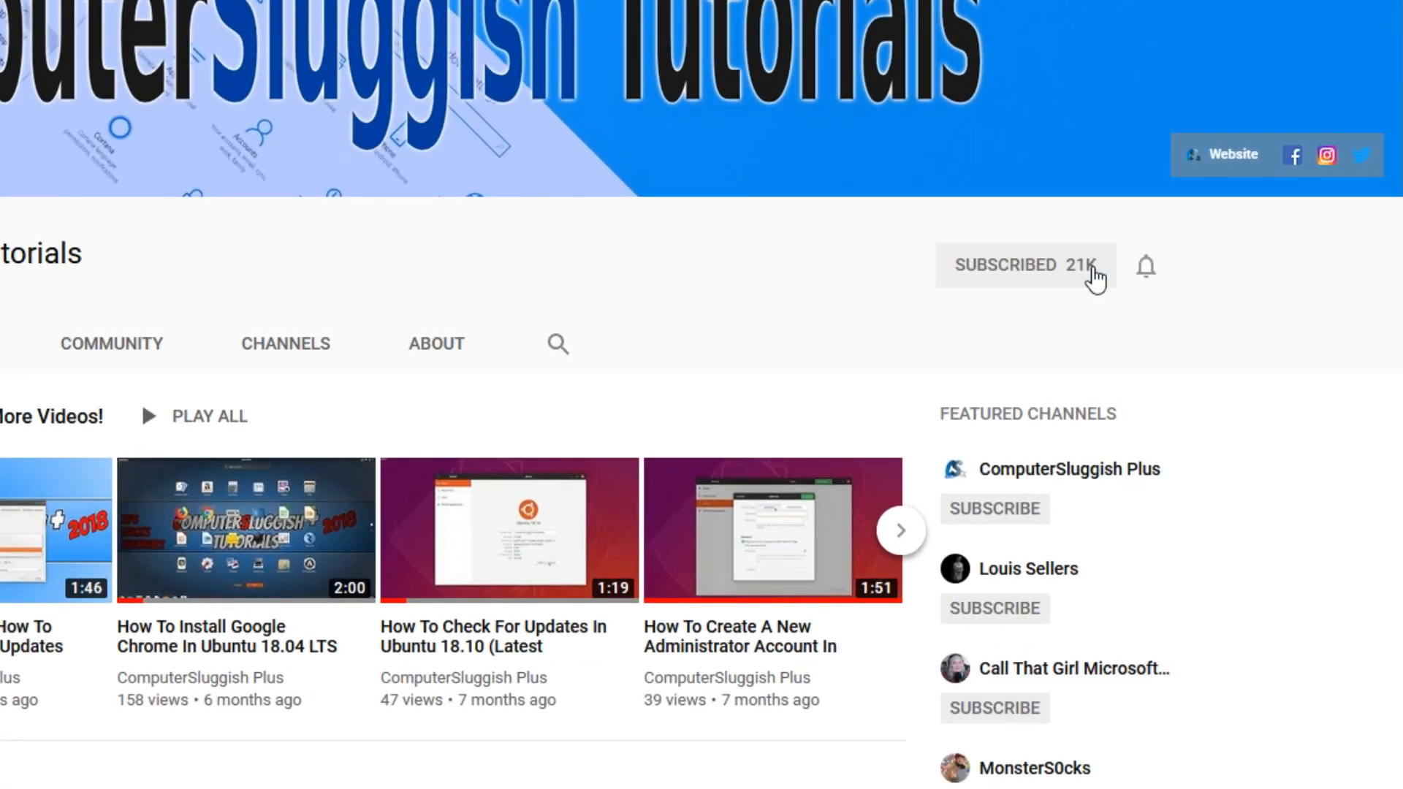
pyautogui.moveTo(1145, 265)
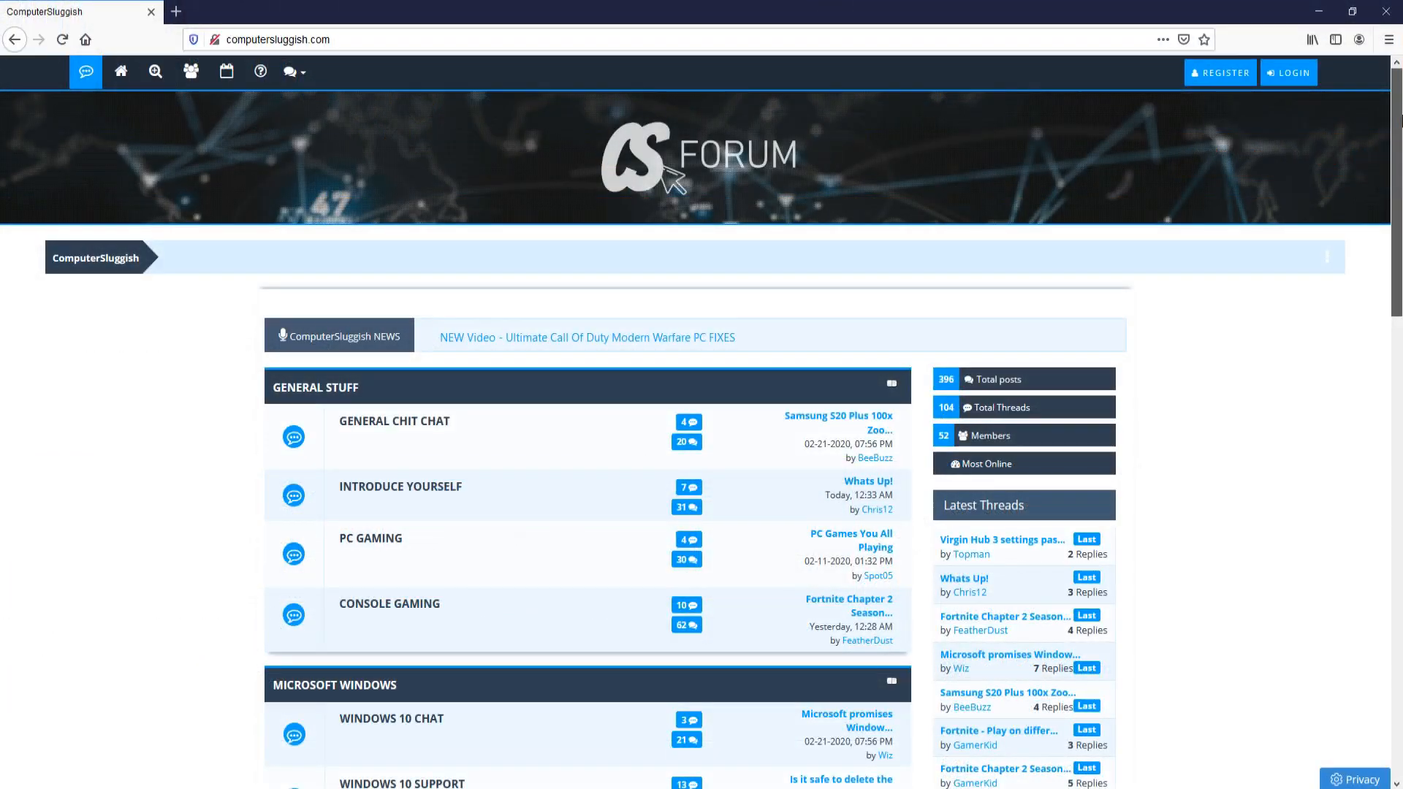
pyautogui.scroll(-3)
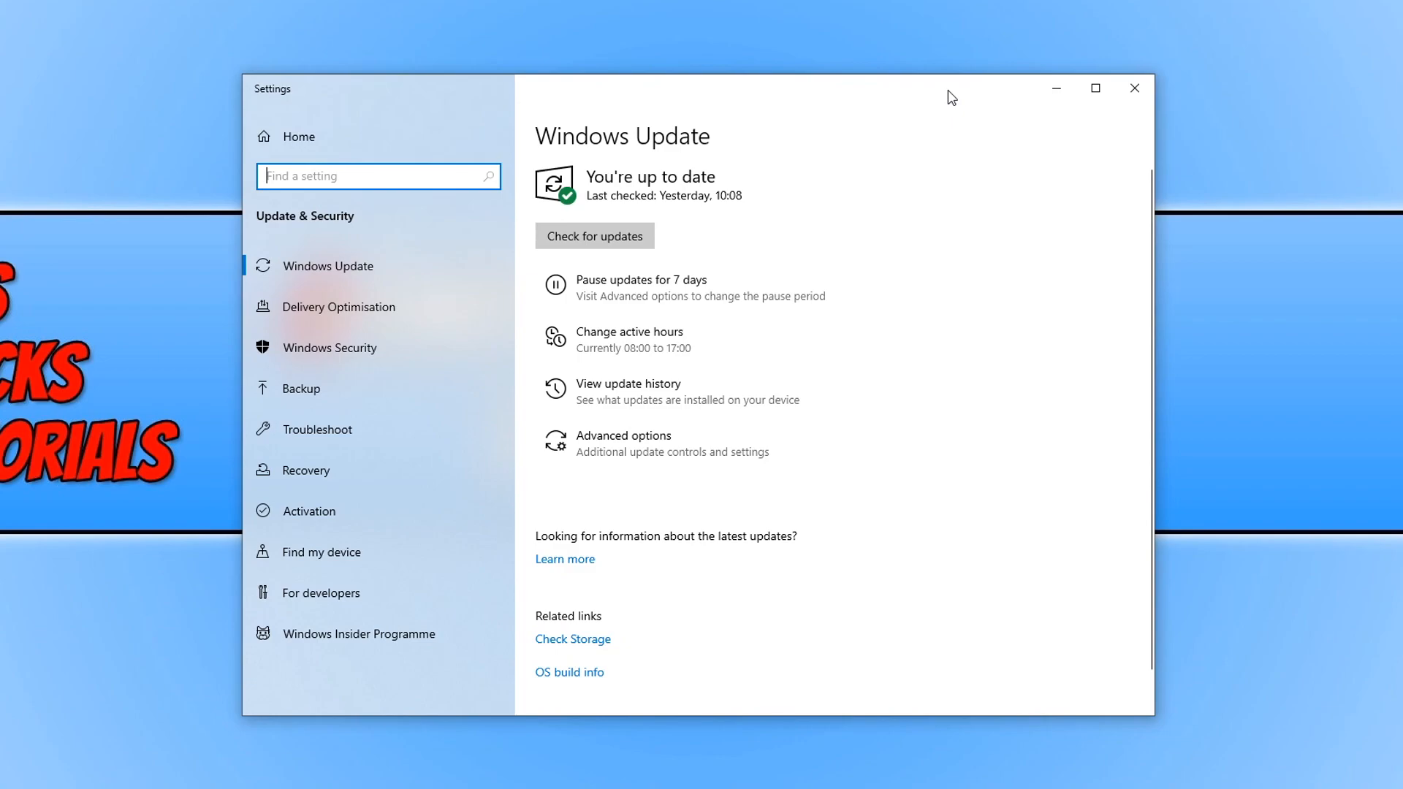
# Step: Run Check for updates in Windows Update settings
pyautogui.click(594, 236)
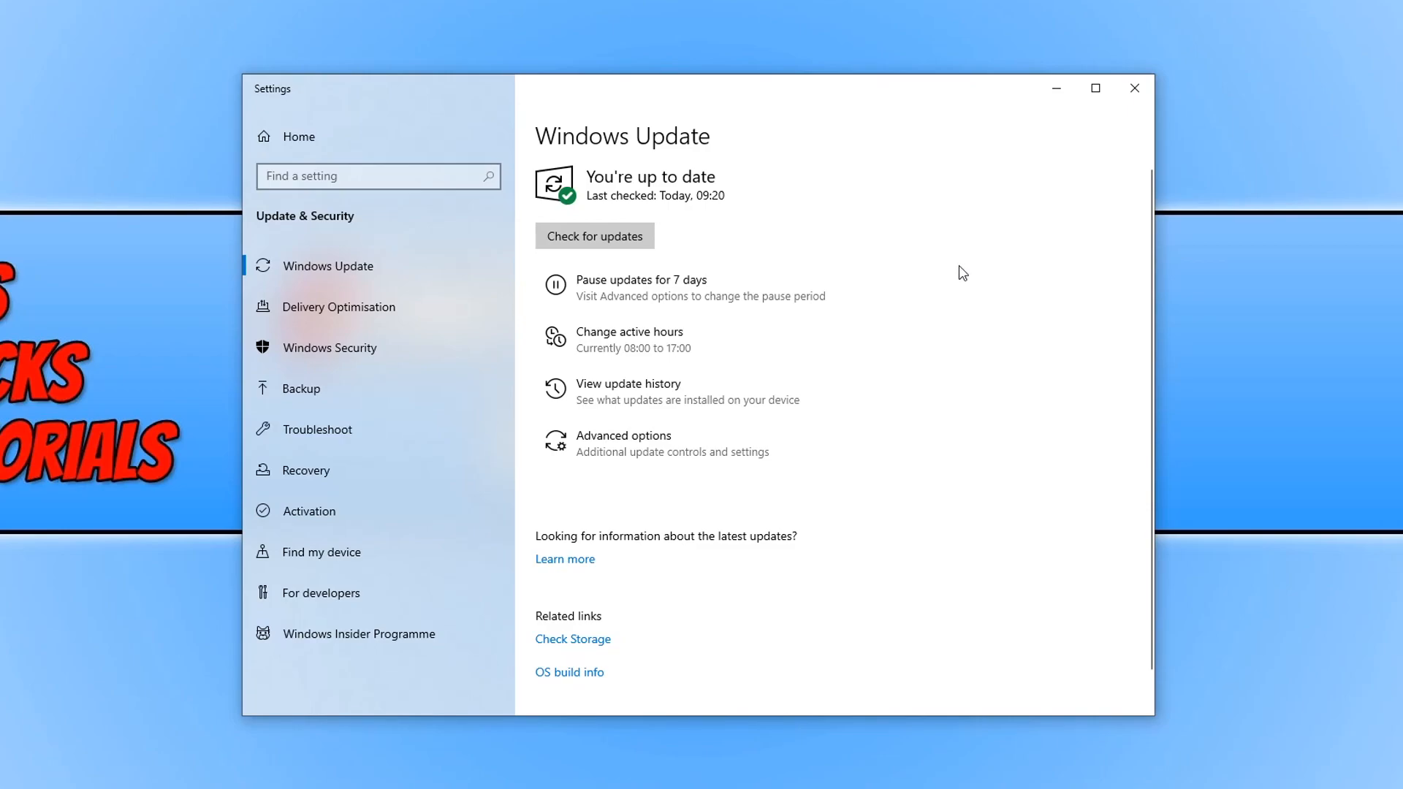
pyautogui.moveTo(1037, 213)
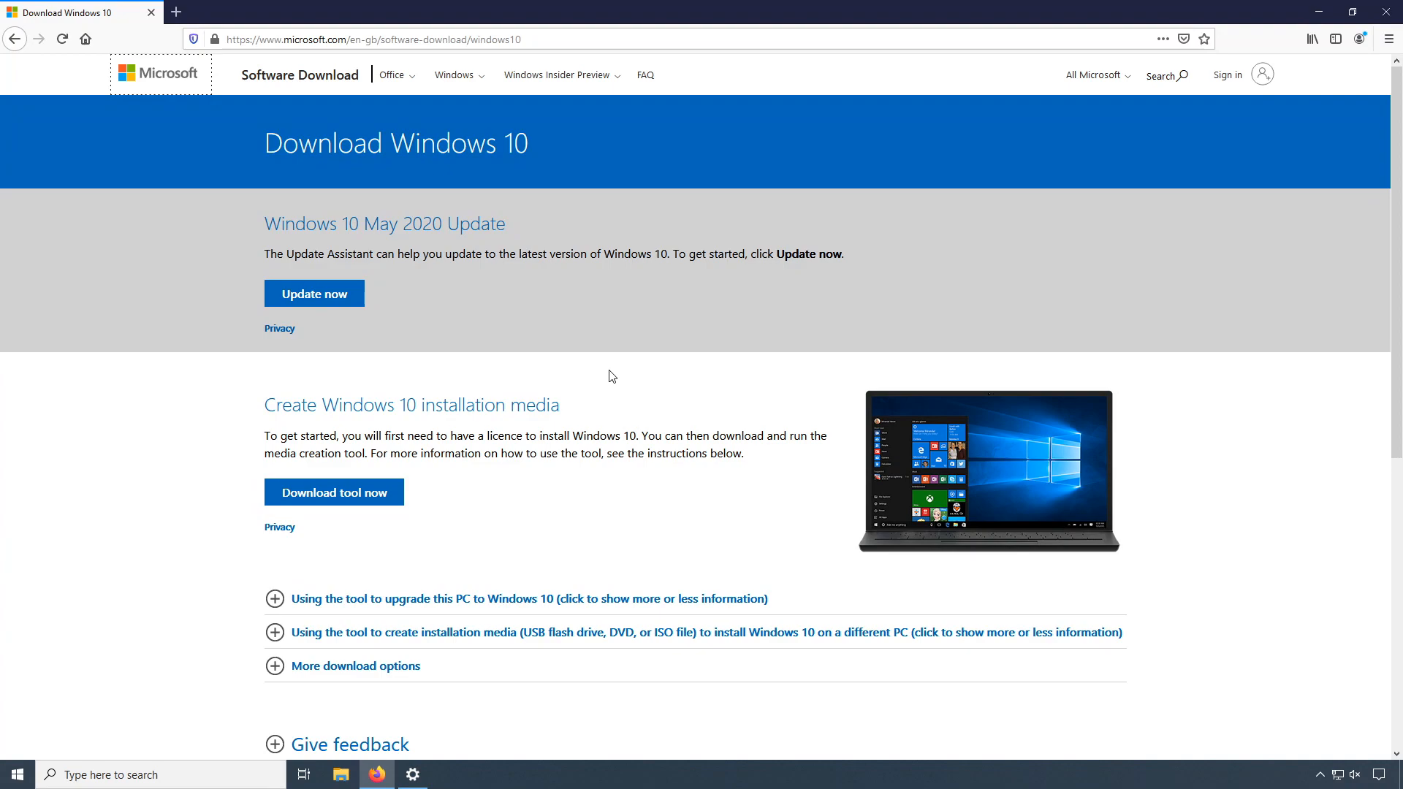
pyautogui.moveTo(608, 370)
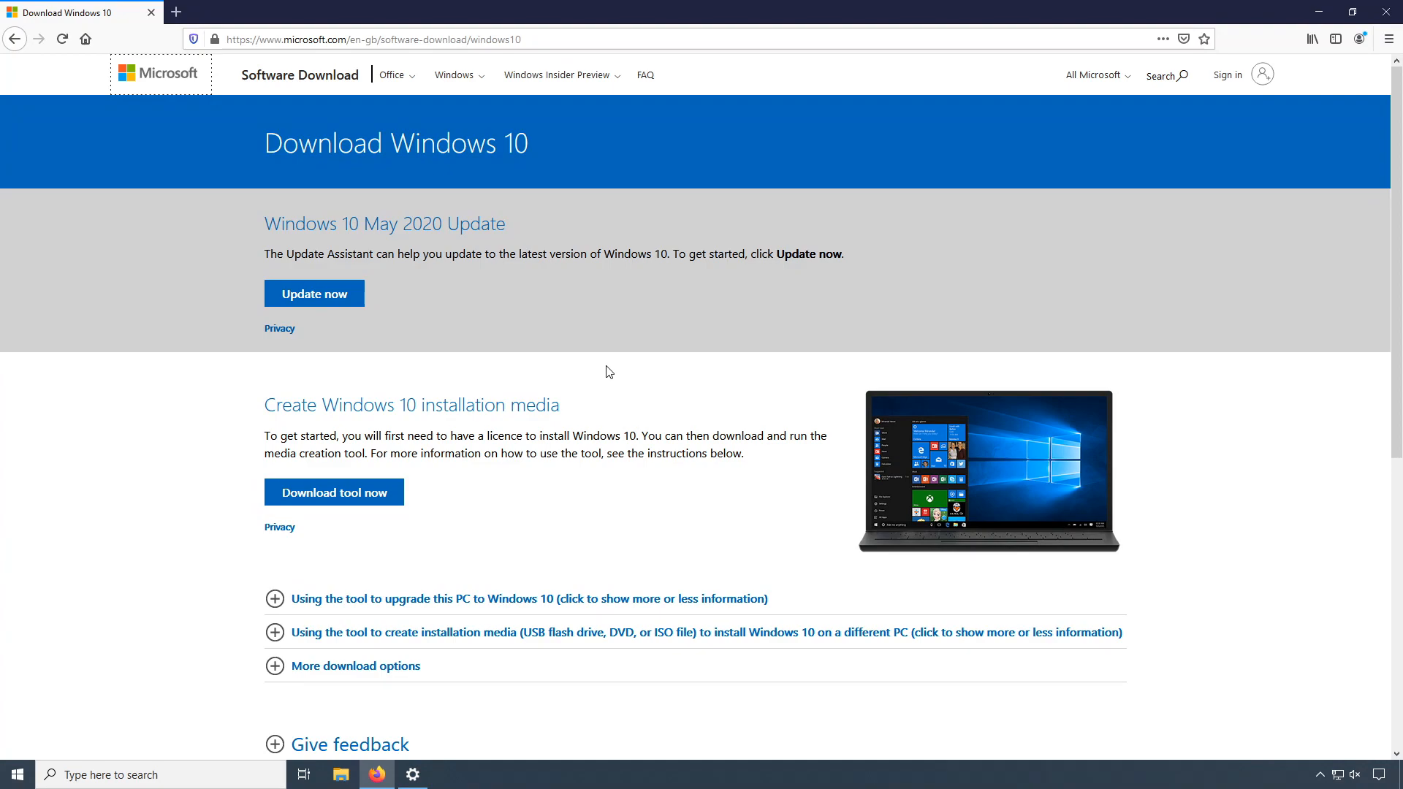
# Step: Download the Windows 10 May 2020 Update Assistant installer, save it, and run it
pyautogui.click(314, 294)
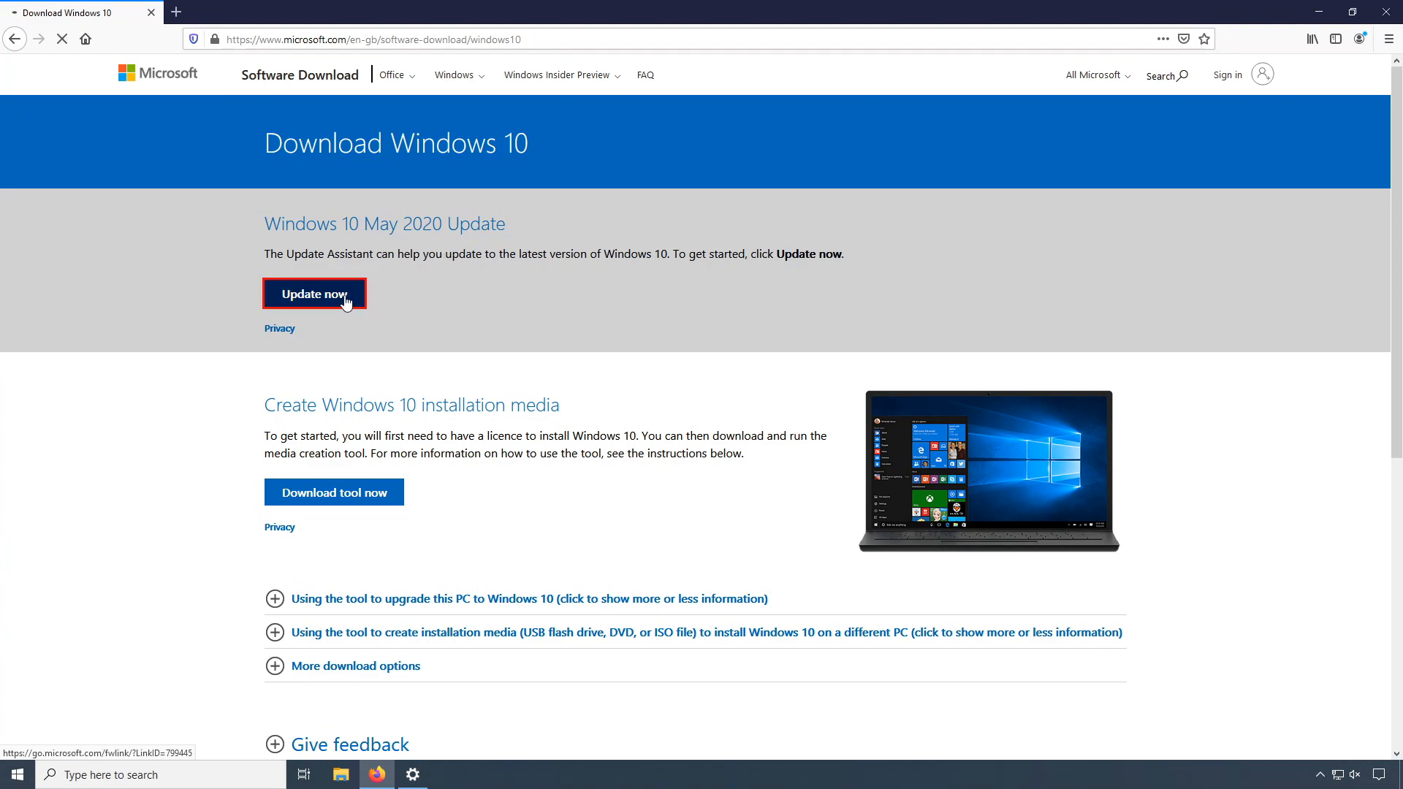
pyautogui.click(314, 293)
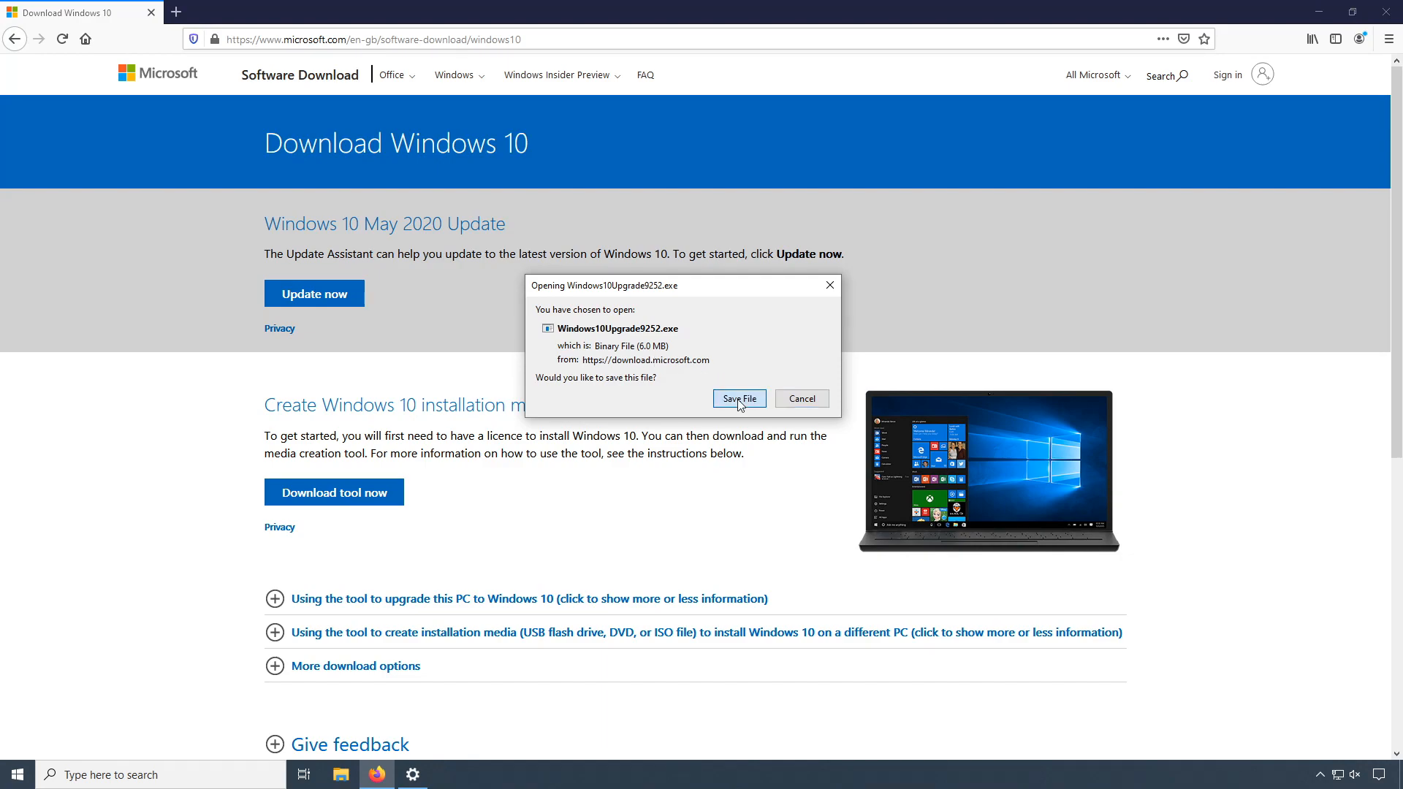
pyautogui.click(739, 398)
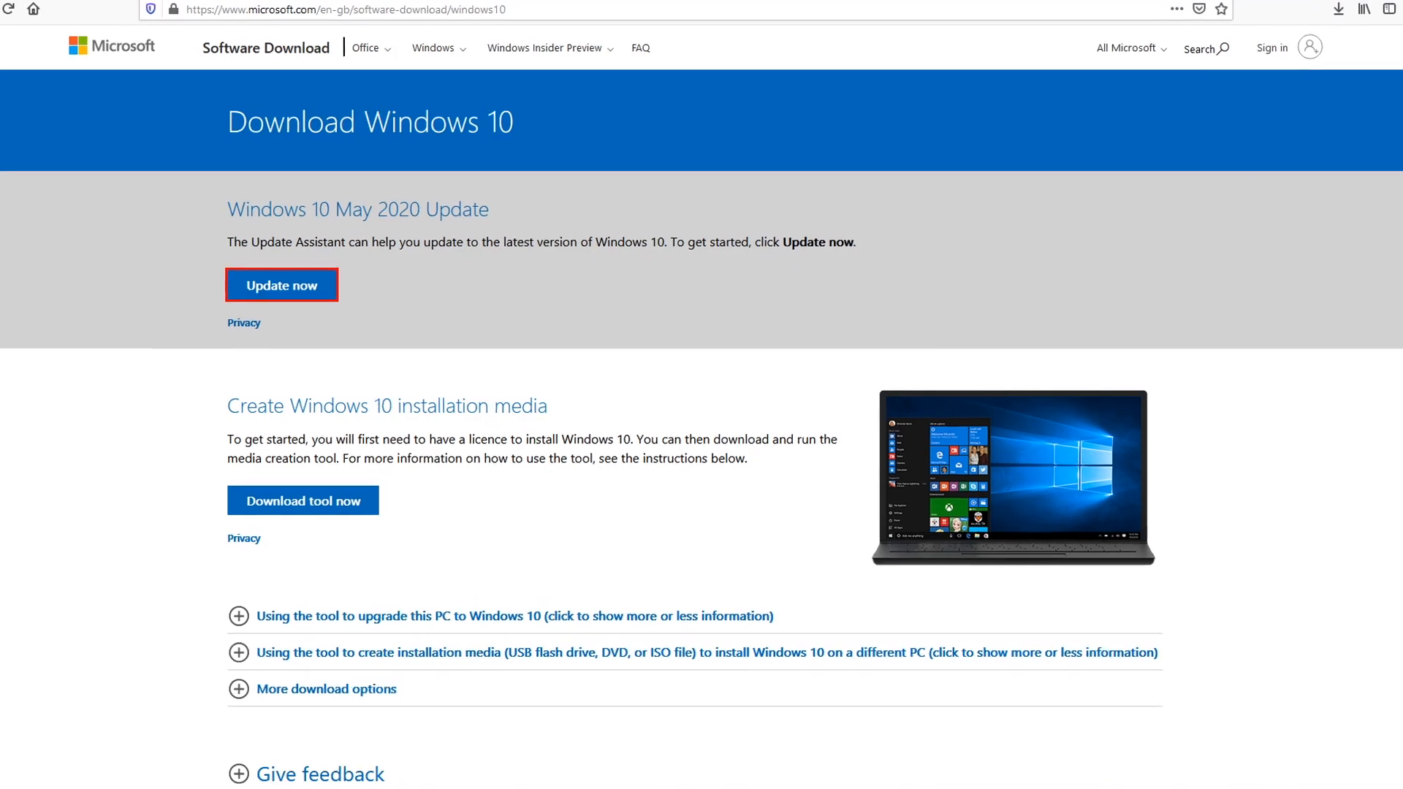
pyautogui.click(281, 284)
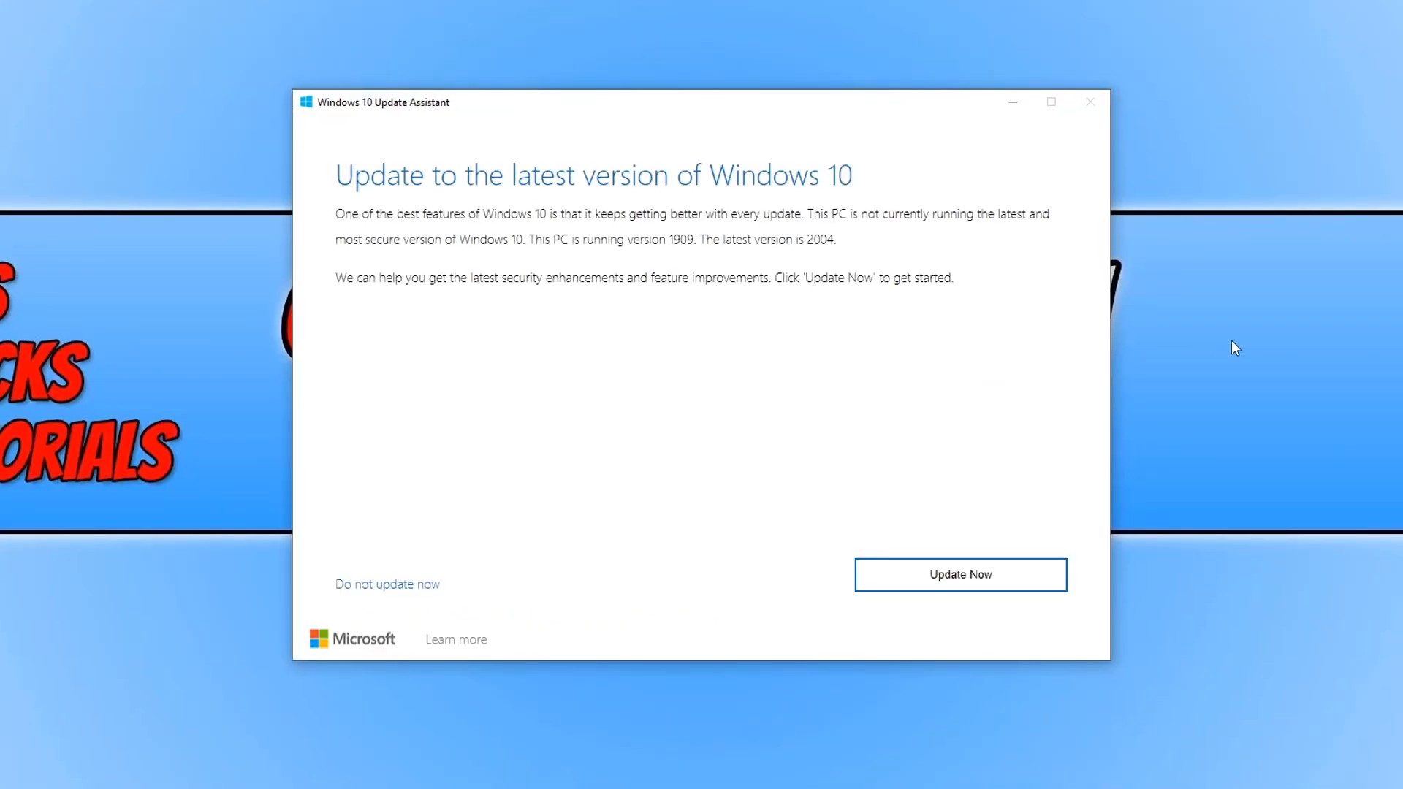
pyautogui.moveTo(974, 286)
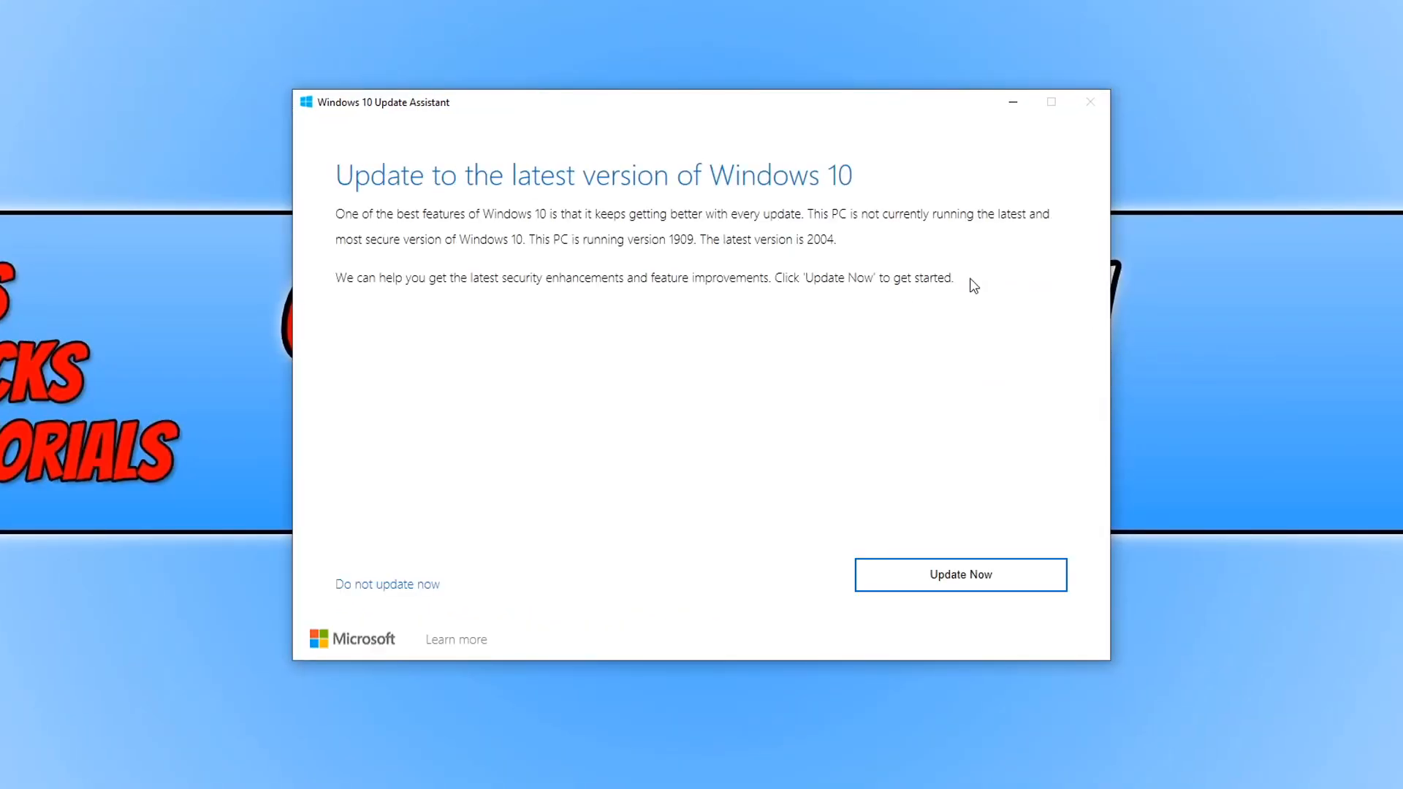
pyautogui.moveTo(601, 254)
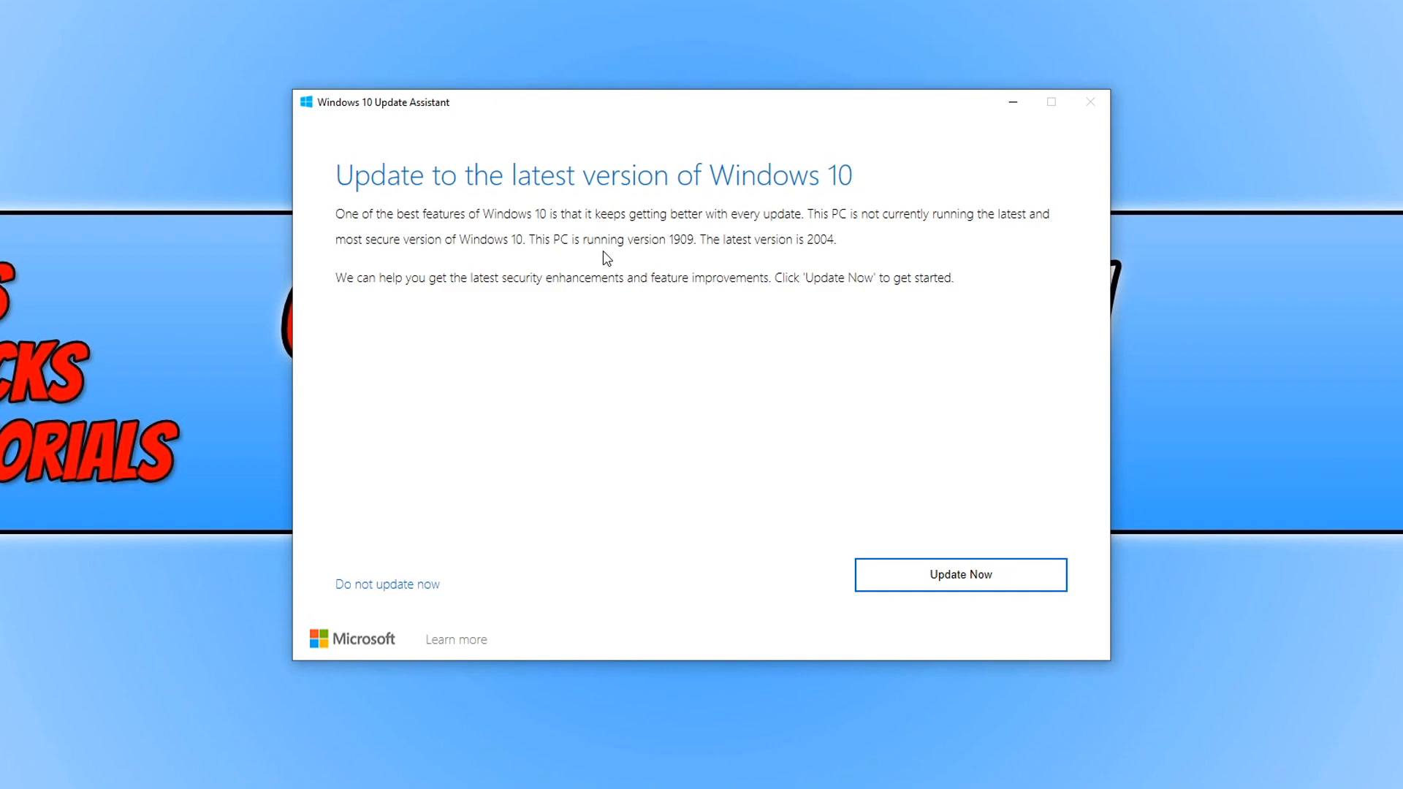
pyautogui.moveTo(694, 251)
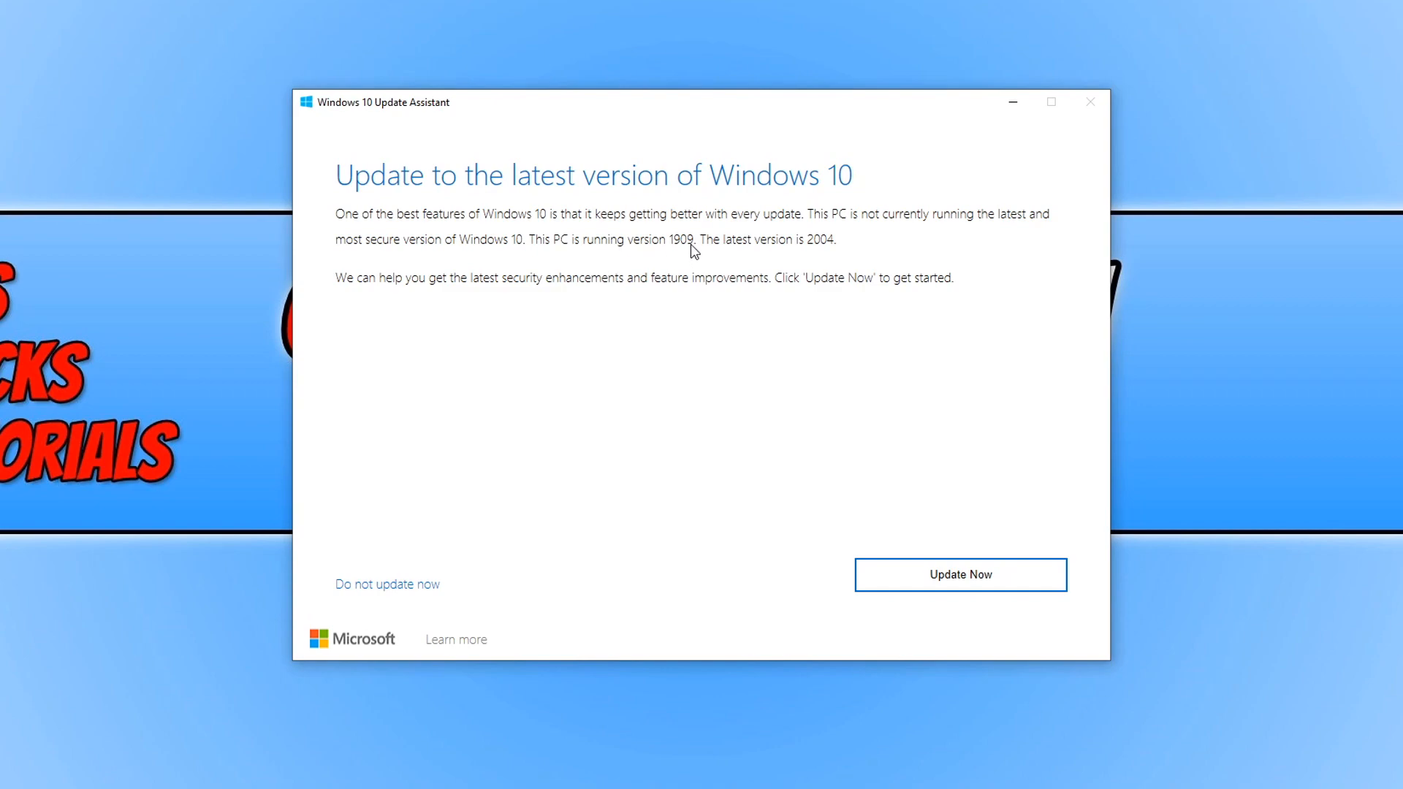
pyautogui.moveTo(731, 263)
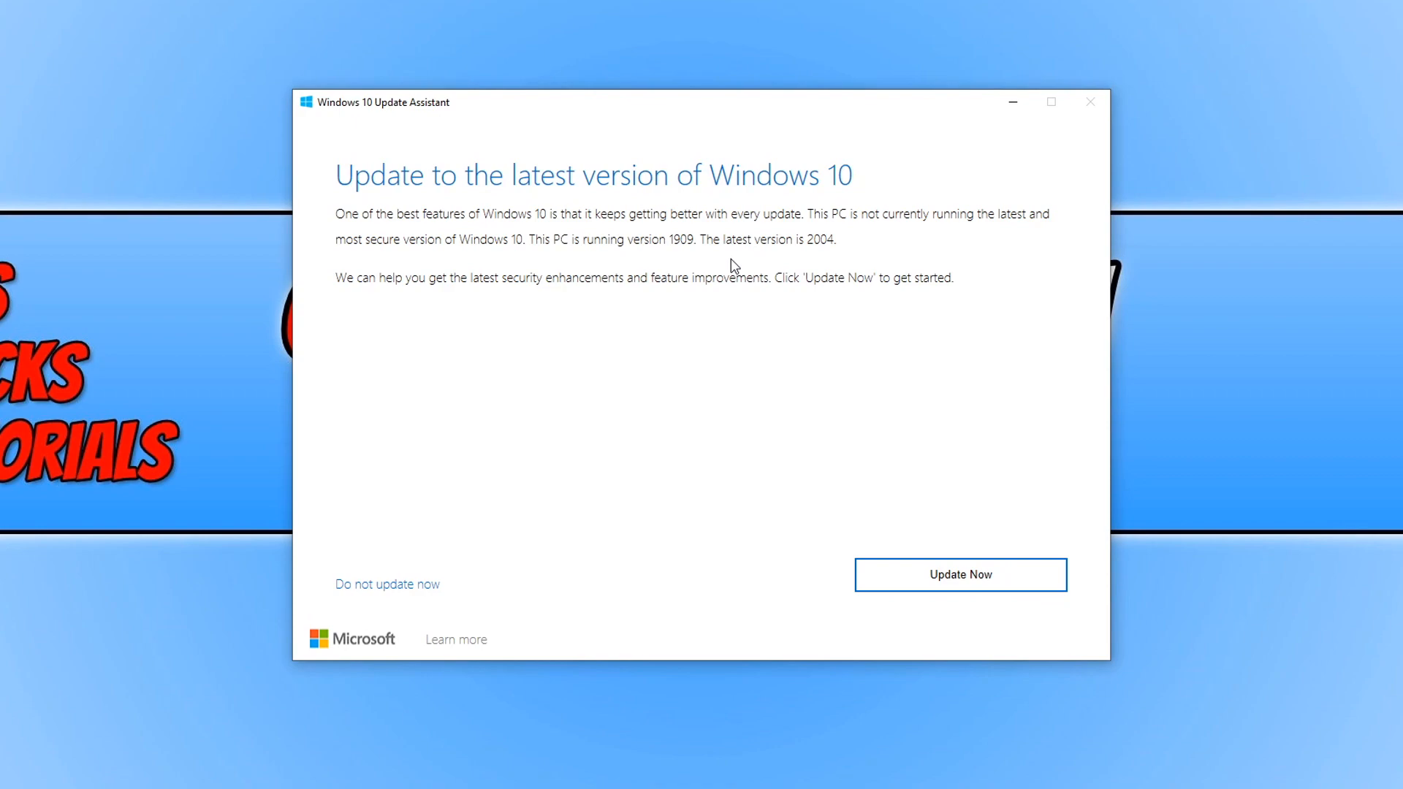
pyautogui.moveTo(820, 251)
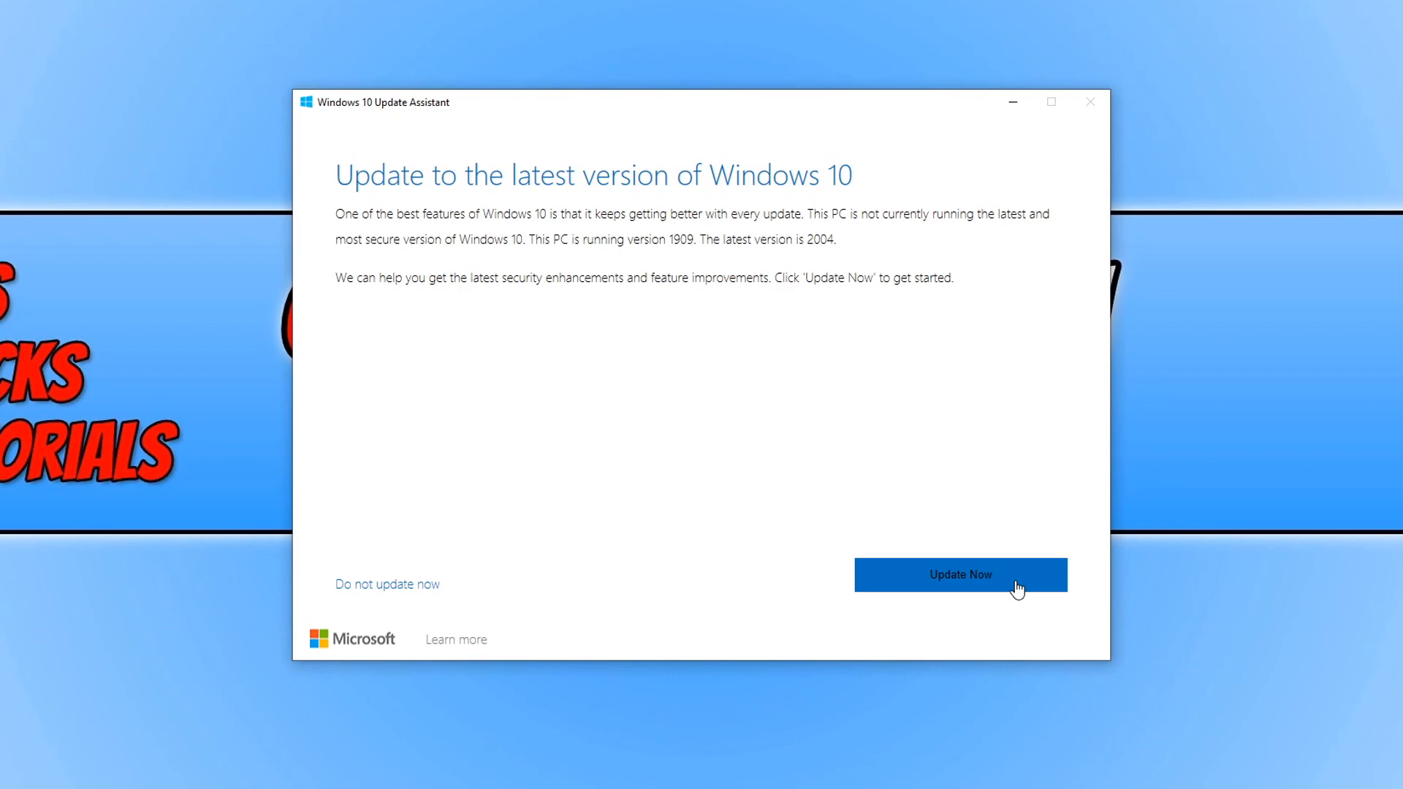
pyautogui.click(961, 575)
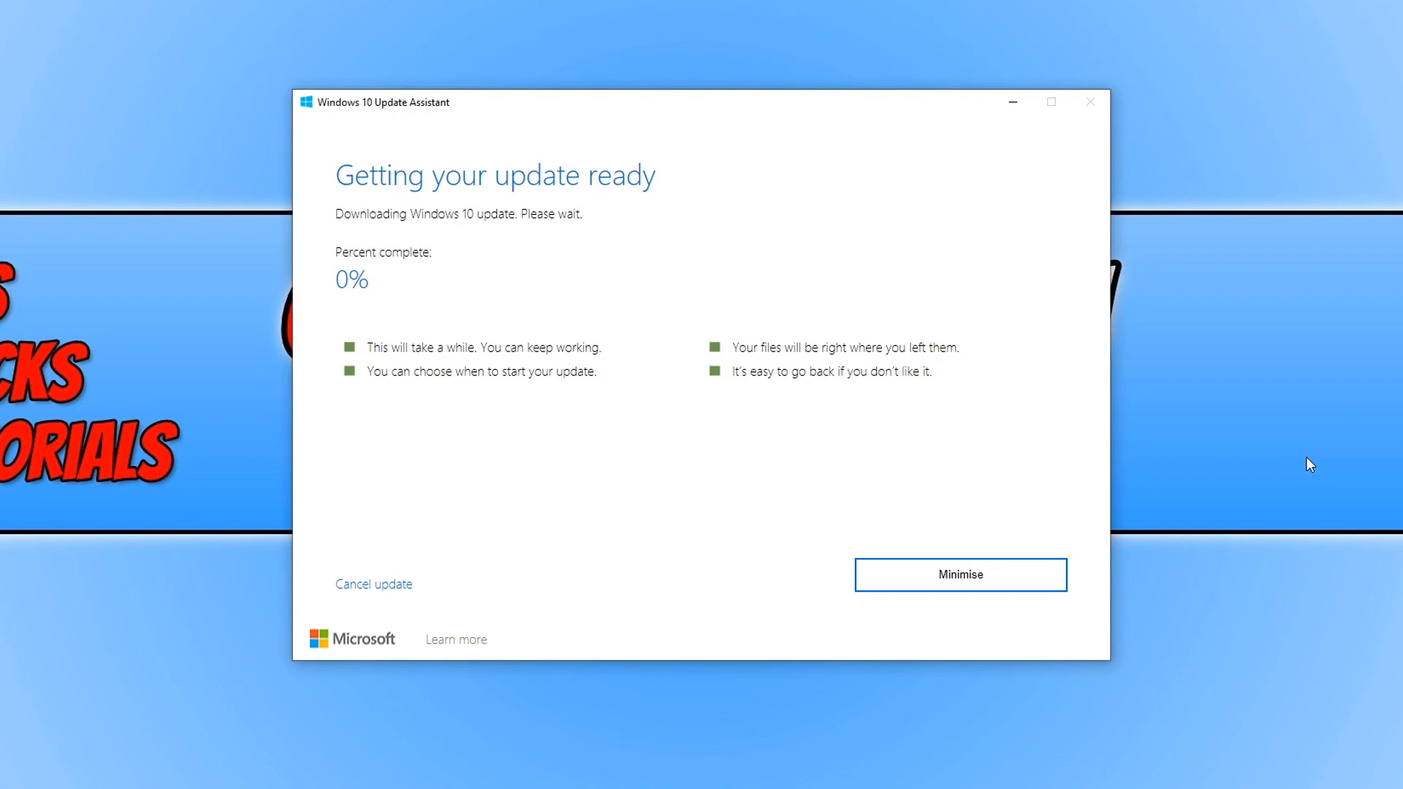
pyautogui.moveTo(1312, 452)
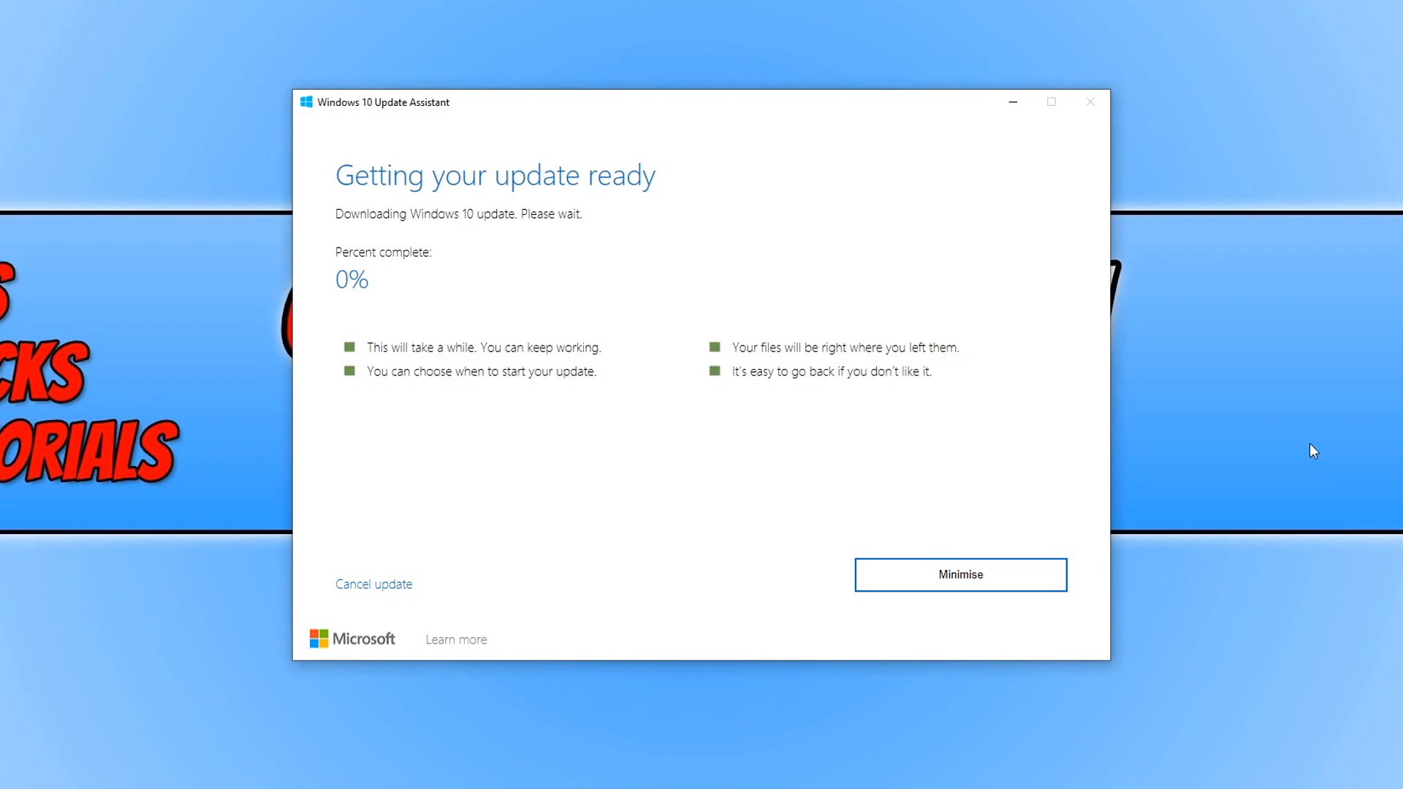